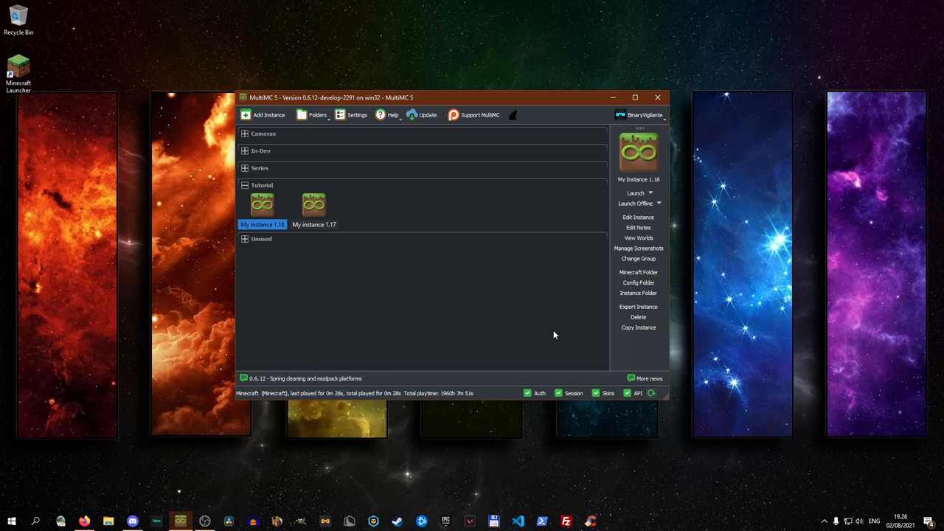
{"action": "mouse_move", "coordinate": [472, 265]}
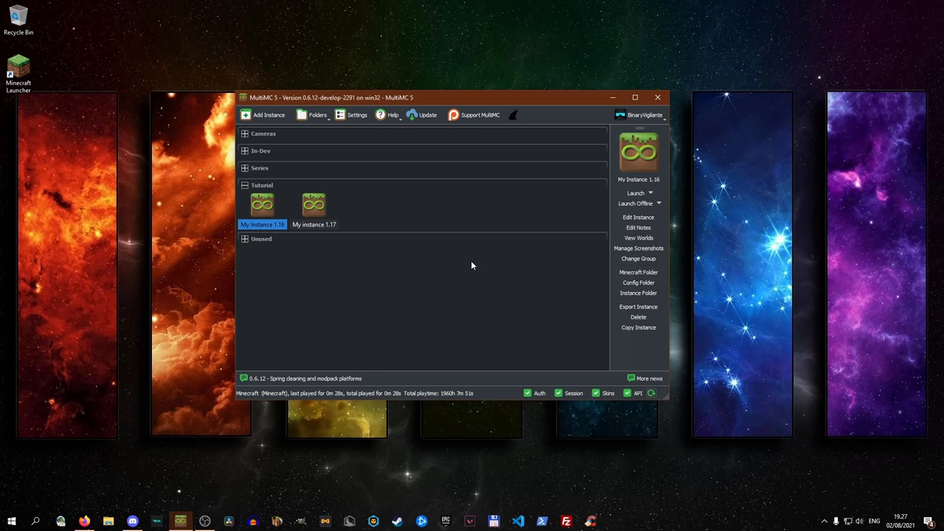
{"action": "mouse_move", "coordinate": [435, 319]}
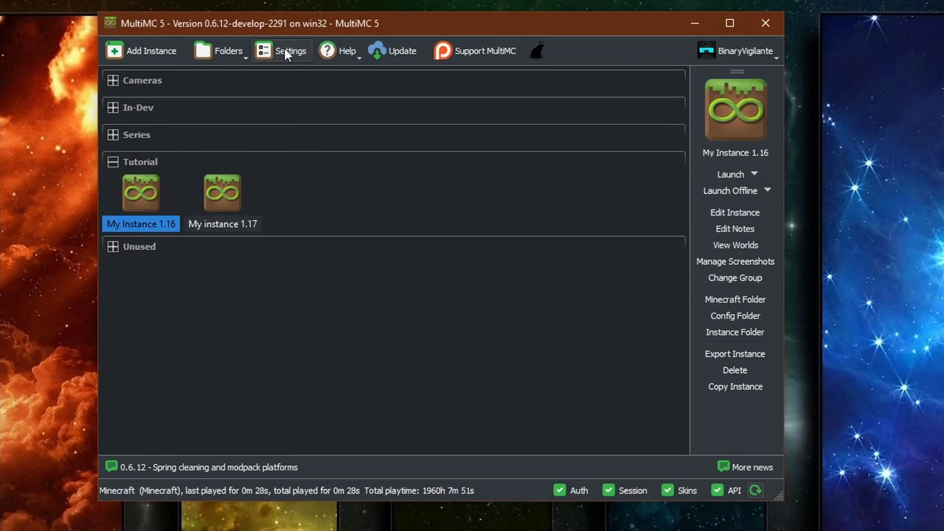
Test the currently configured Java 1.8 installation in settings, then close settings.
{"action": "left_click", "coordinate": [281, 51]}
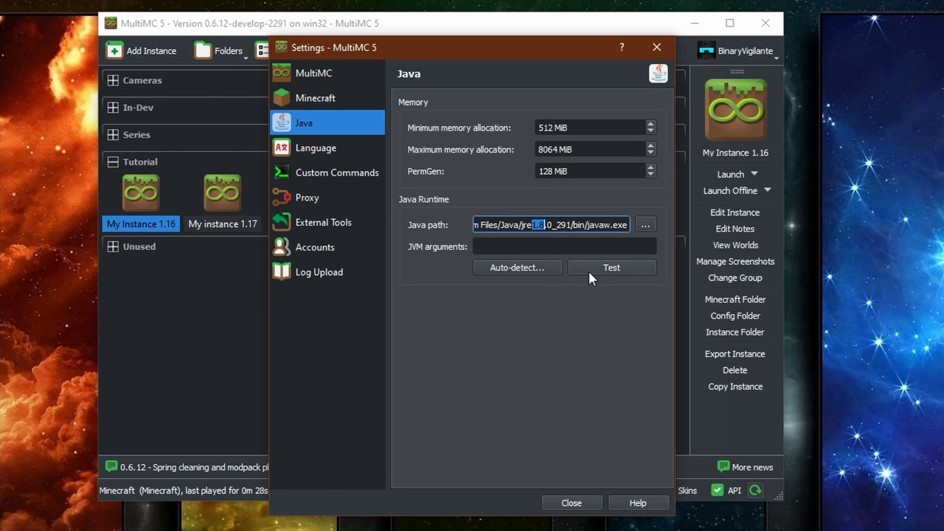
{"action": "left_click", "coordinate": [610, 267]}
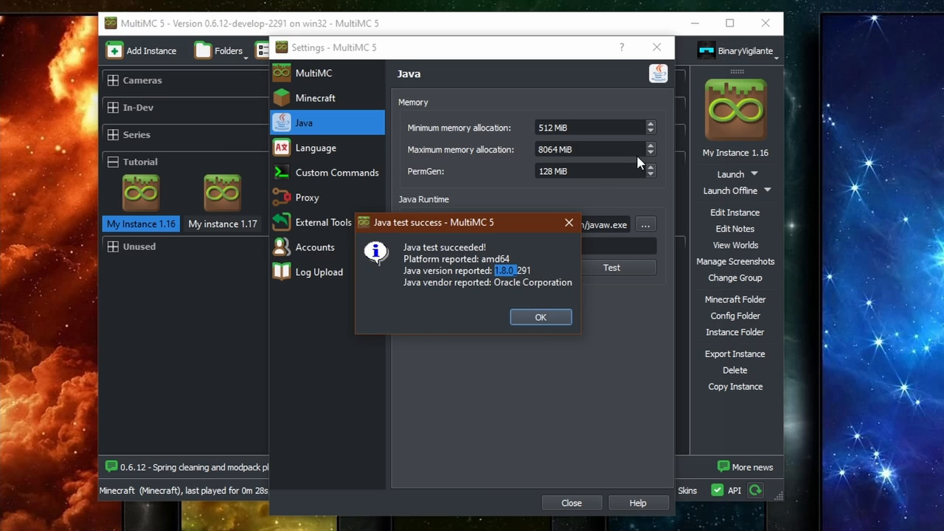
{"action": "left_click", "coordinate": [540, 317]}
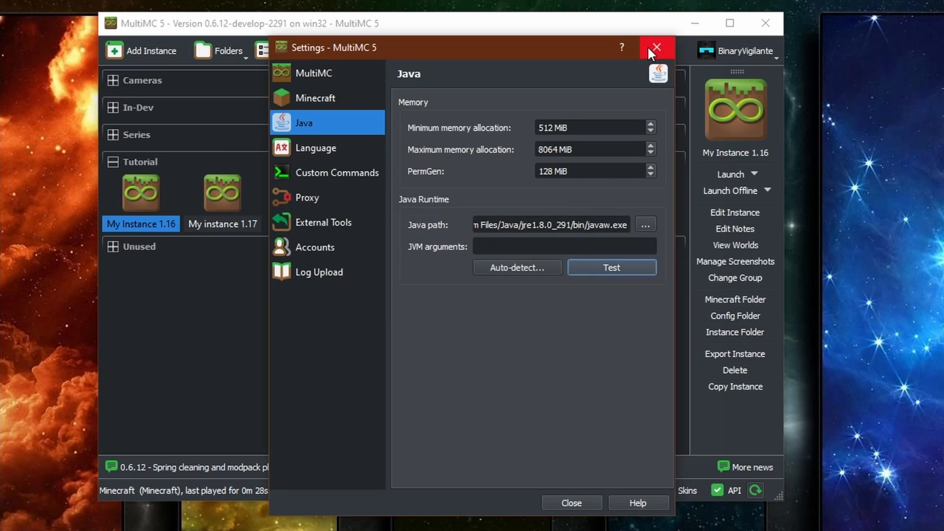
{"action": "mouse_move", "coordinate": [656, 47]}
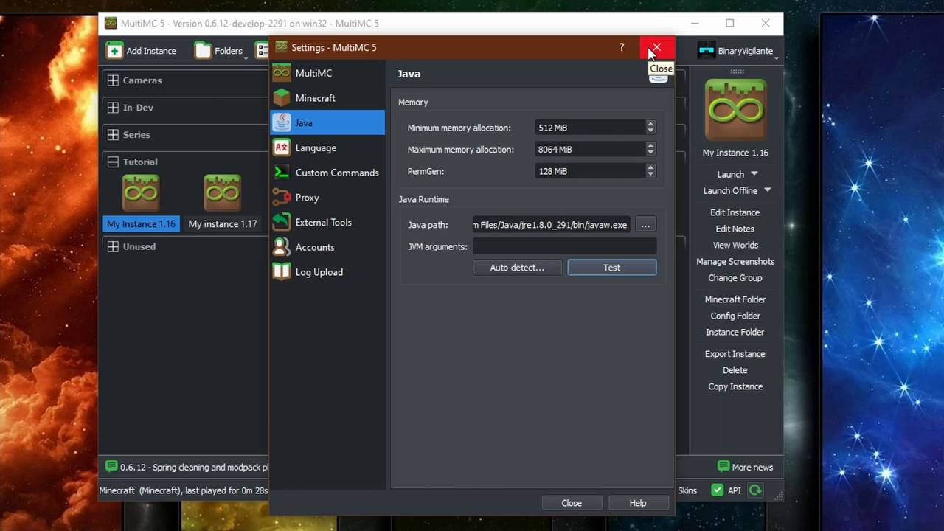
{"action": "left_click", "coordinate": [655, 47]}
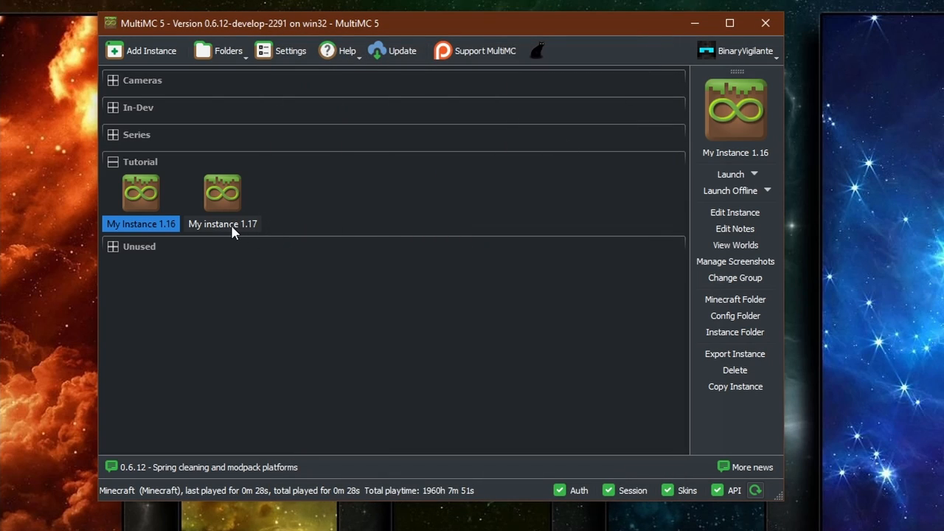
Launch My instance 1.17, which crashes, and reopen the launcher settings.
{"action": "left_click", "coordinate": [222, 193]}
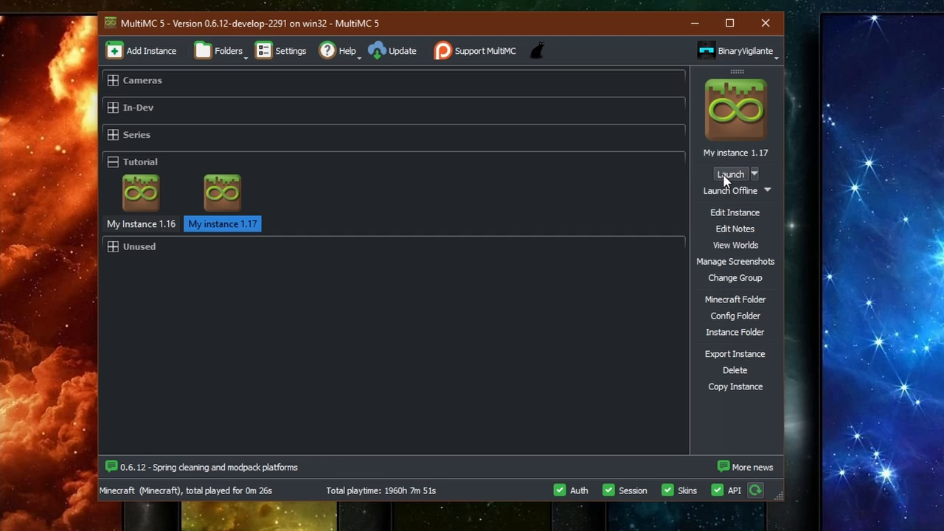
{"action": "left_click", "coordinate": [729, 173]}
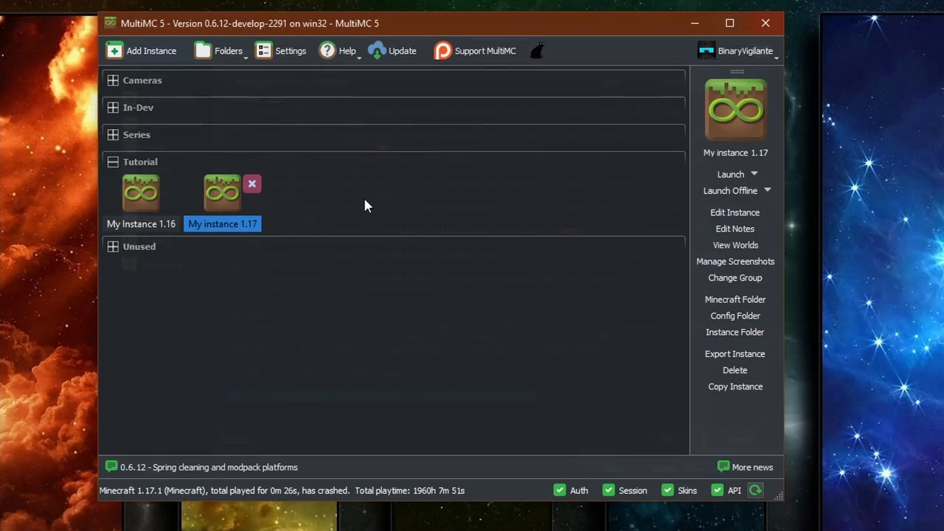
{"action": "left_click", "coordinate": [289, 50]}
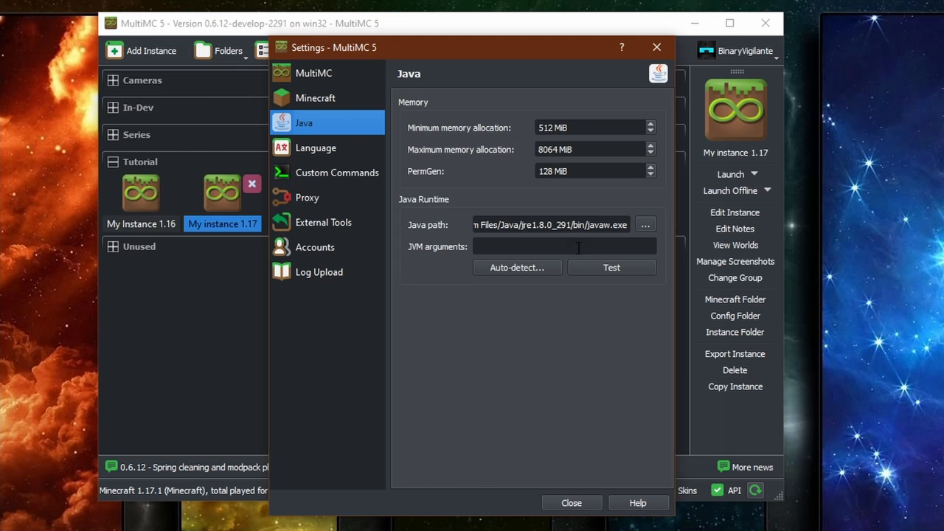
{"action": "mouse_move", "coordinate": [472, 285]}
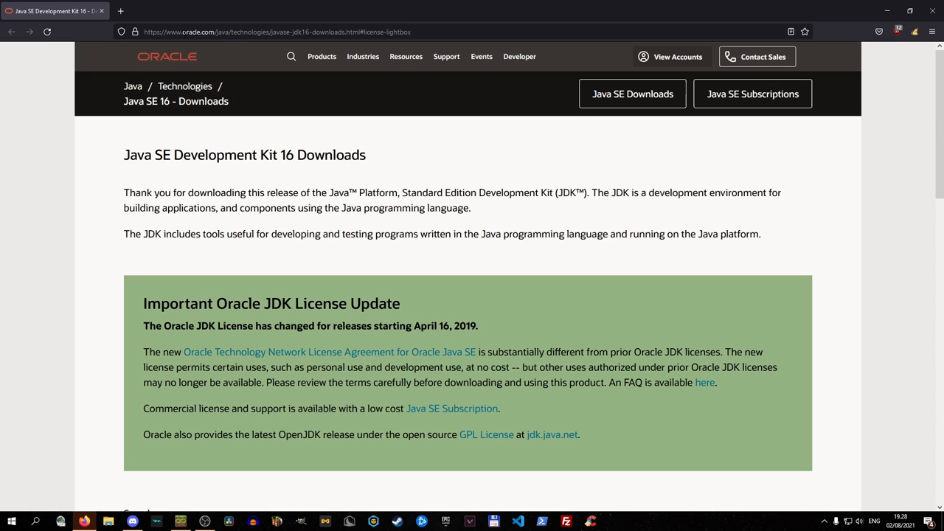
{"action": "mouse_move", "coordinate": [496, 188]}
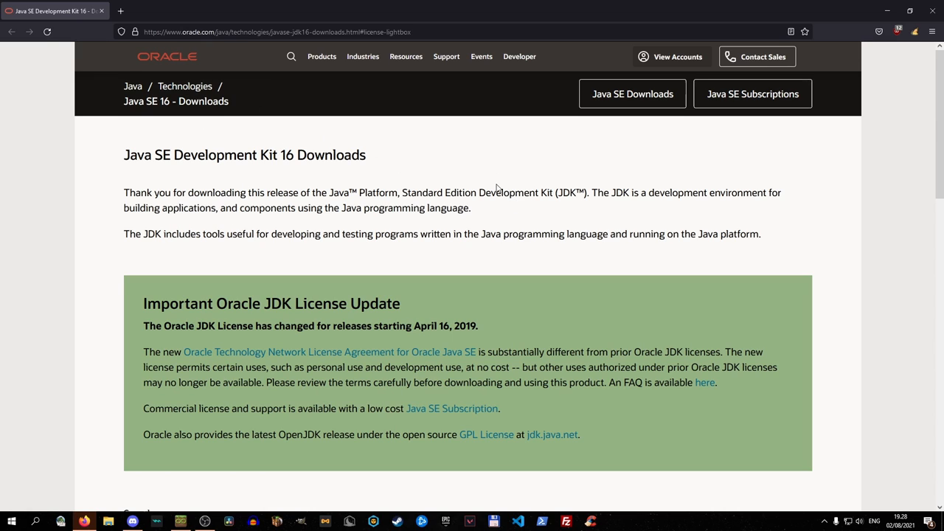
Download the JDK 16.0.2 Windows x64 installer and run it from the downloads panel.
{"action": "scroll", "scroll_direction": "down", "scroll_amount": 3}
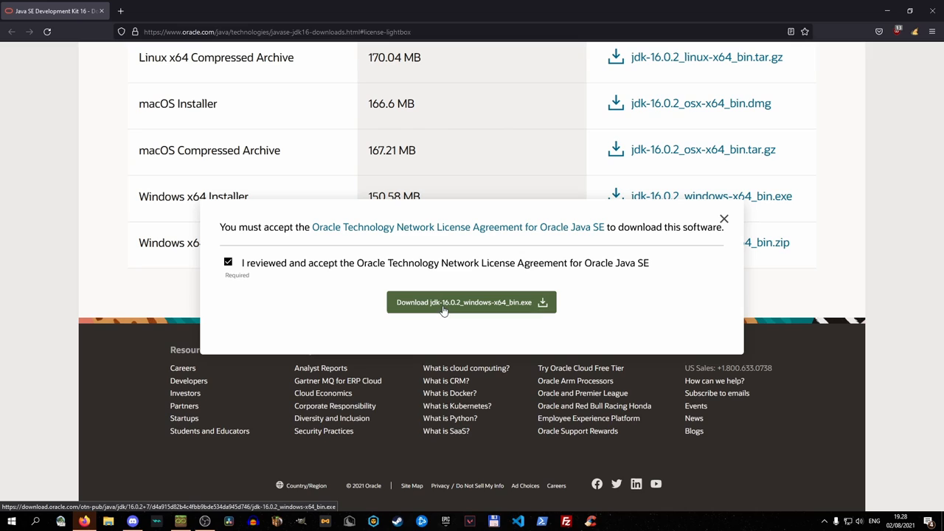
{"action": "left_click", "coordinate": [471, 302]}
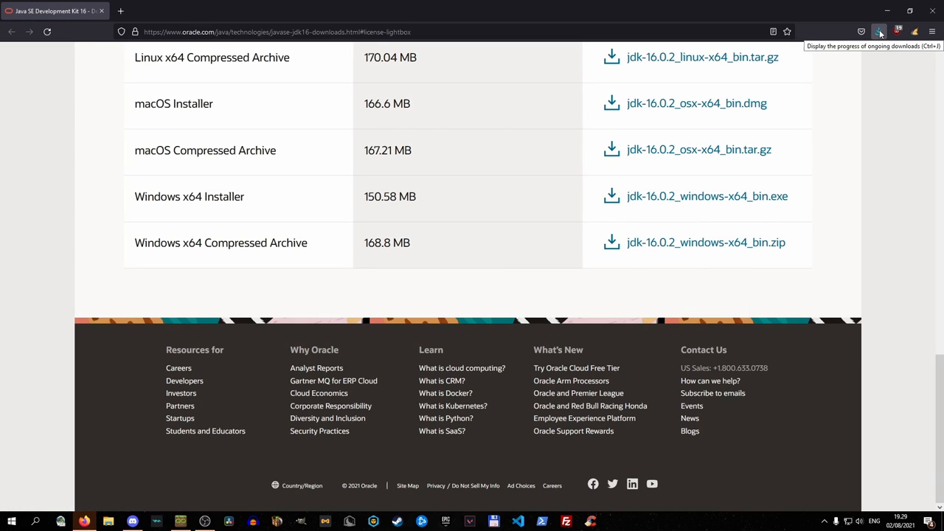
{"action": "left_click", "coordinate": [879, 32]}
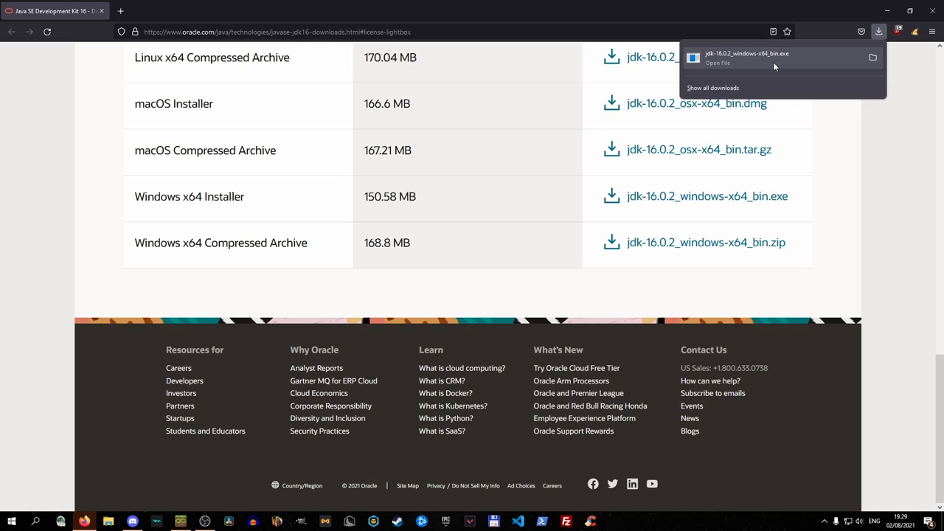
{"action": "left_click", "coordinate": [181, 521]}
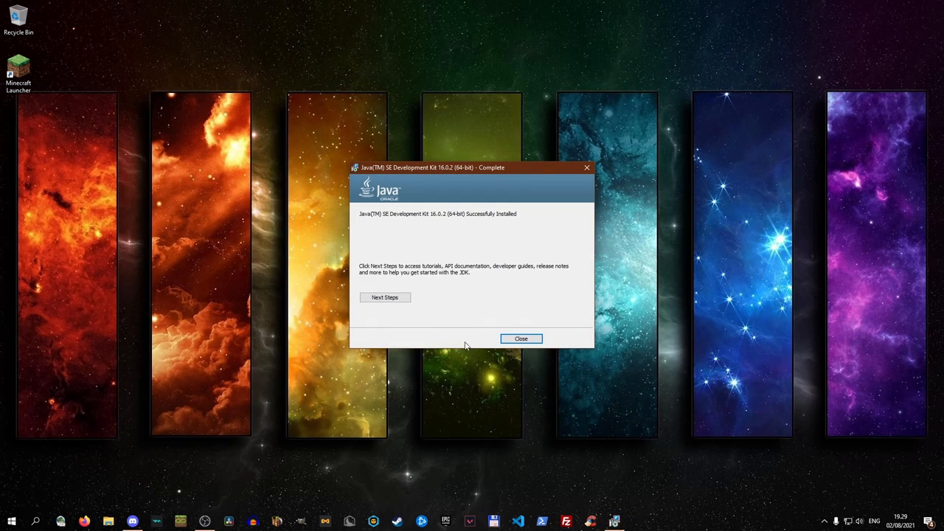
Close the completed JDK 16.0.2 installer.
{"action": "left_click", "coordinate": [520, 339]}
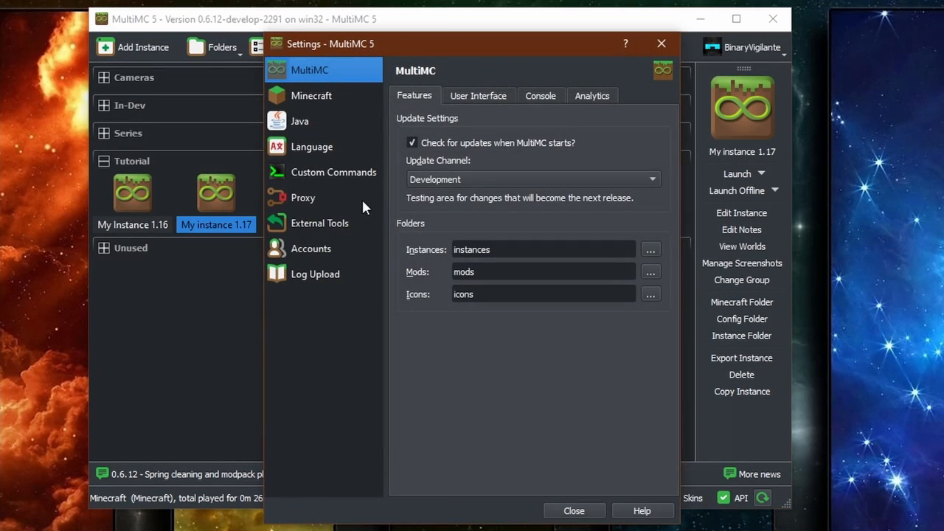
Auto-detect Java, choose JDK 16.0.2, and test it successfully in Java settings.
{"action": "left_click", "coordinate": [299, 121]}
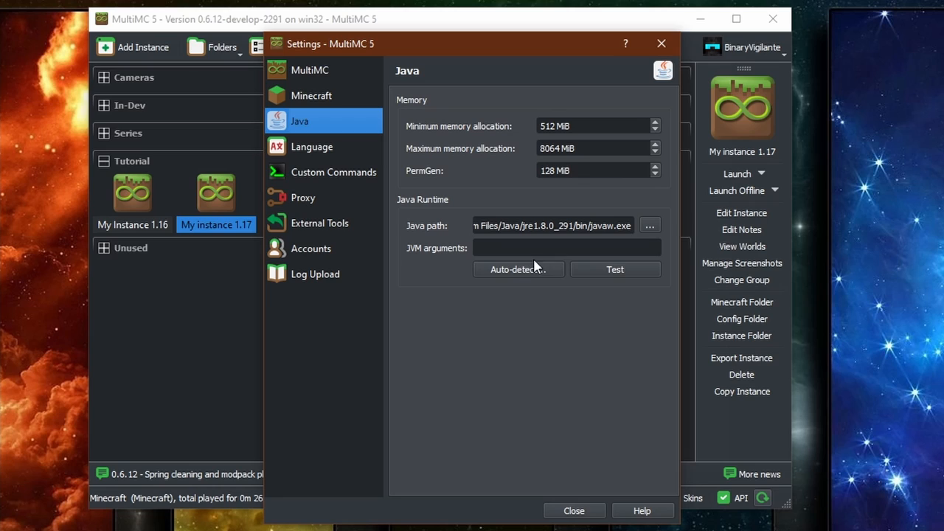
{"action": "left_click", "coordinate": [518, 268]}
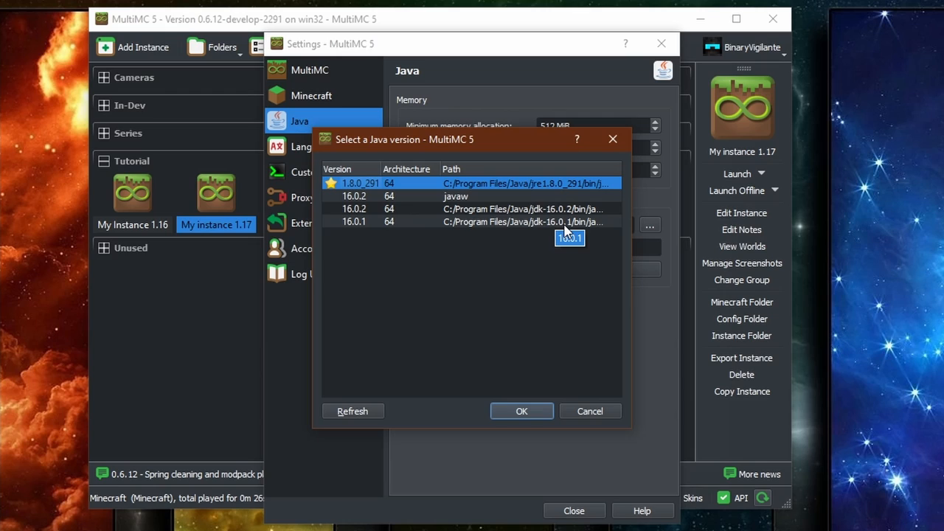
{"action": "mouse_move", "coordinate": [555, 230]}
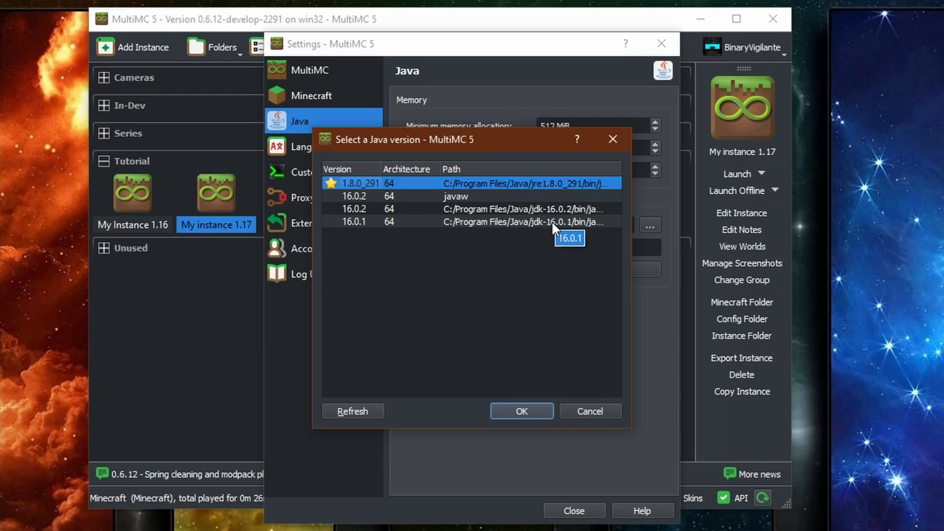
{"action": "mouse_move", "coordinate": [485, 234]}
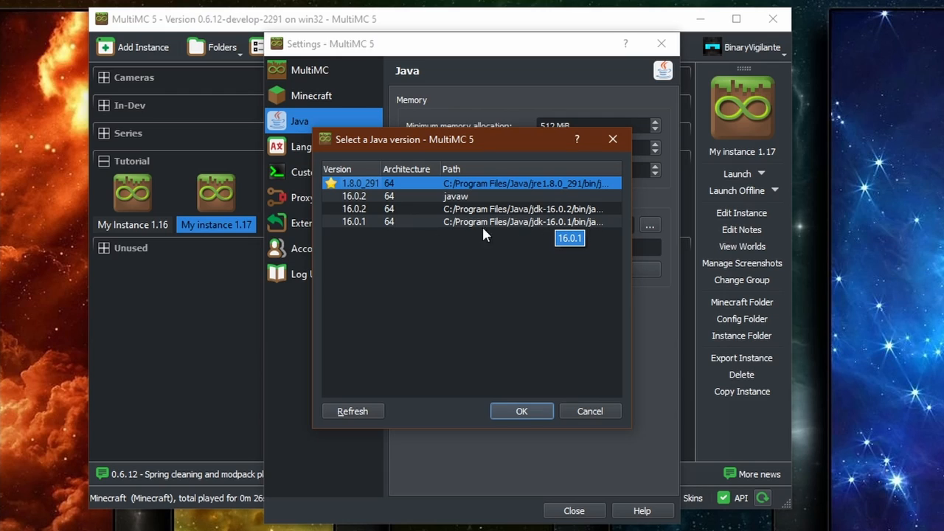
{"action": "mouse_move", "coordinate": [389, 197]}
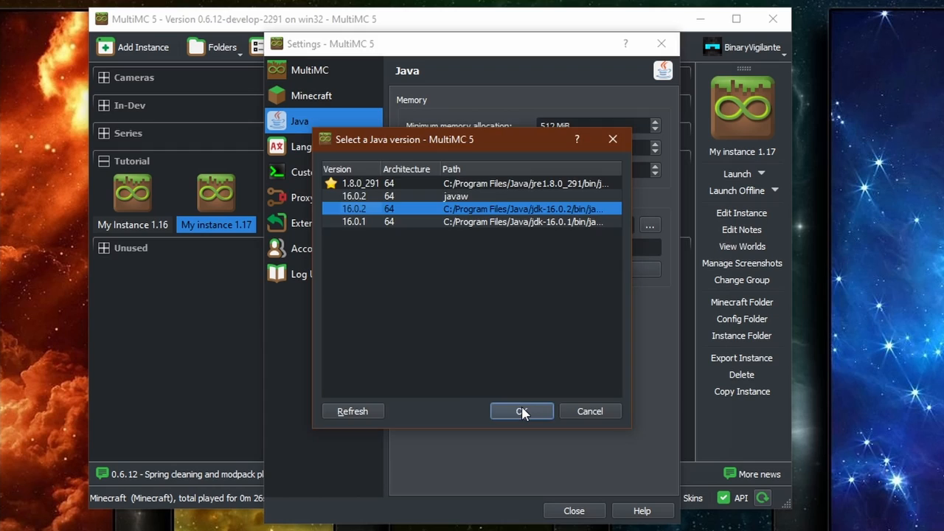
{"action": "left_click", "coordinate": [522, 411]}
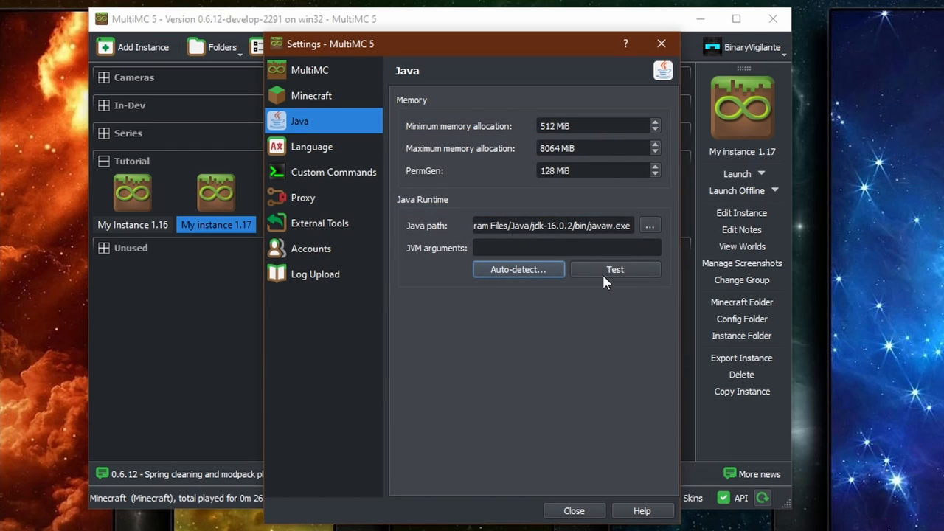
{"action": "left_click", "coordinate": [614, 269]}
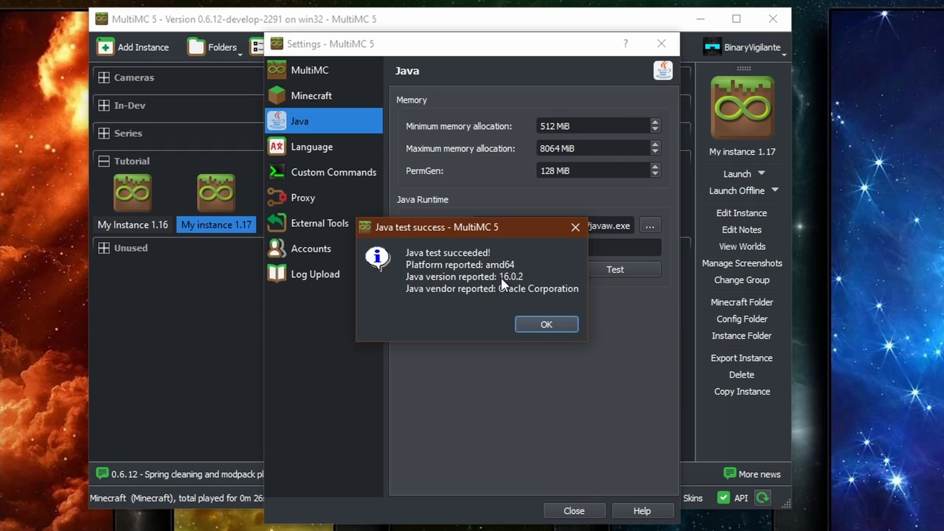
{"action": "left_click", "coordinate": [546, 324]}
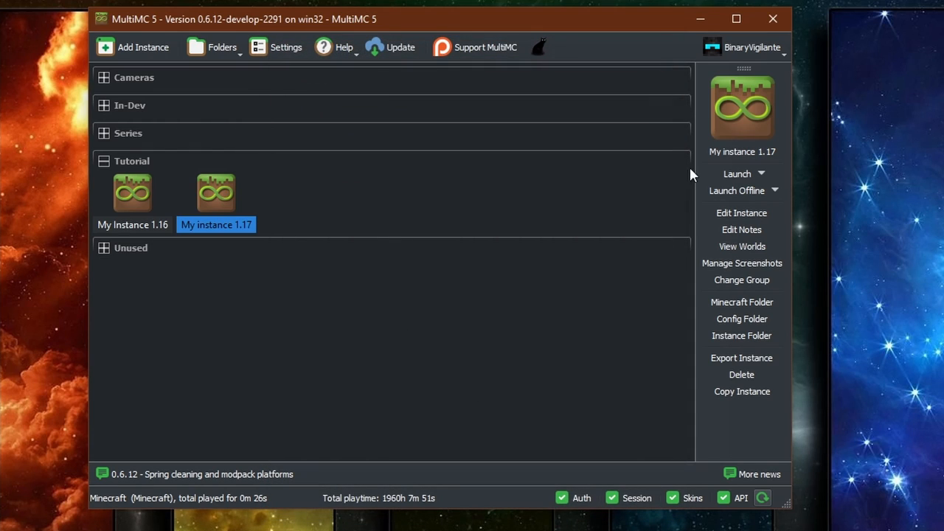
Launch My instance 1.17 on the new Java 16 runtime.
{"action": "left_click", "coordinate": [736, 173]}
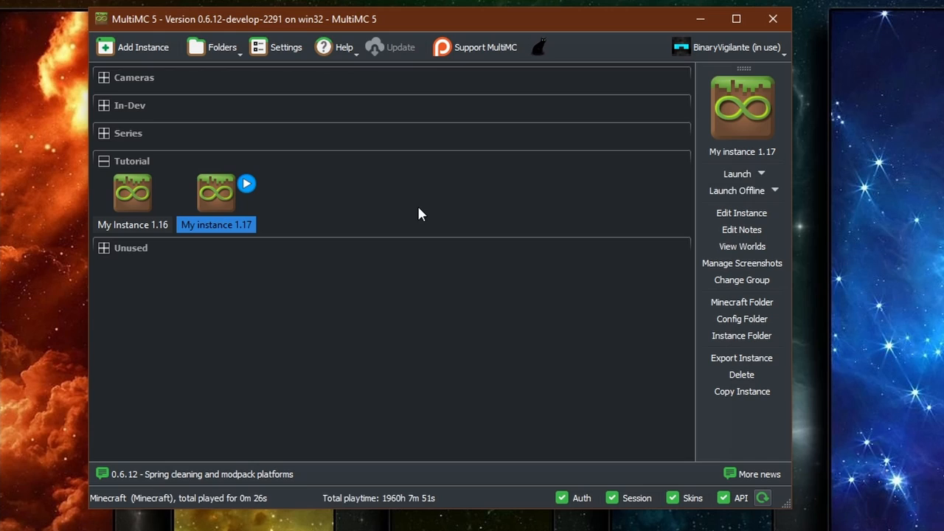
{"action": "left_click", "coordinate": [736, 173]}
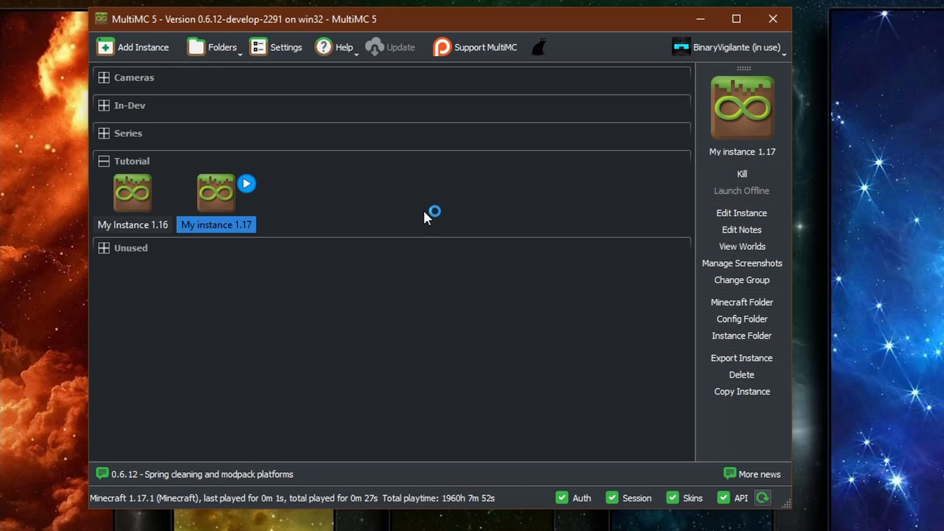
{"action": "mouse_move", "coordinate": [434, 278]}
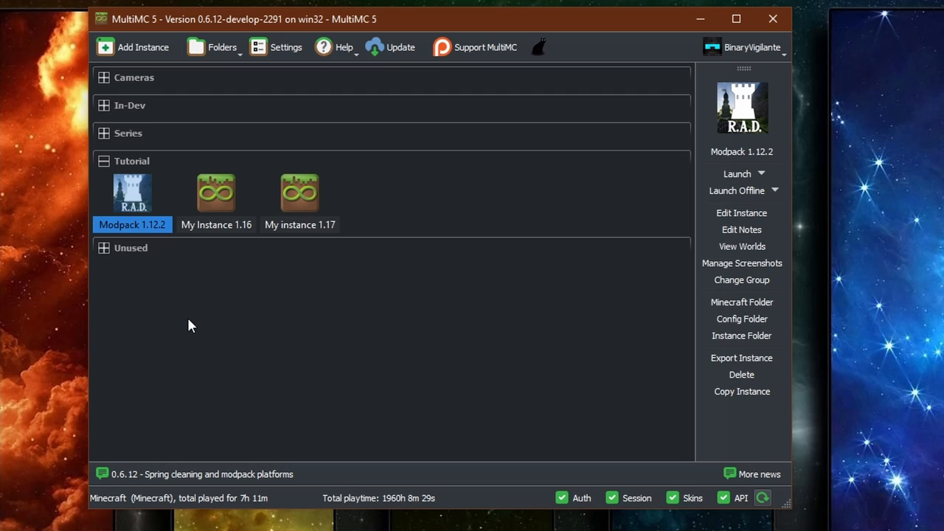
{"action": "mouse_move", "coordinate": [142, 229]}
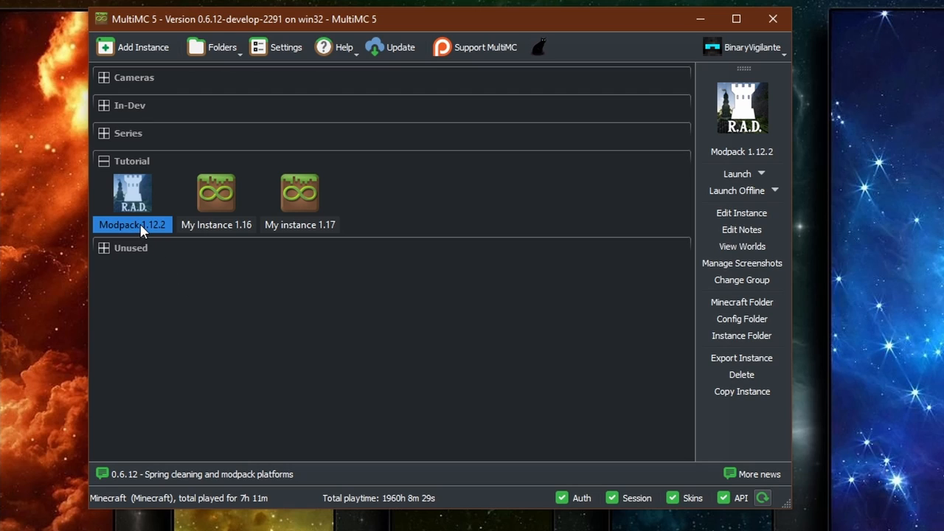
{"action": "mouse_move", "coordinate": [133, 214]}
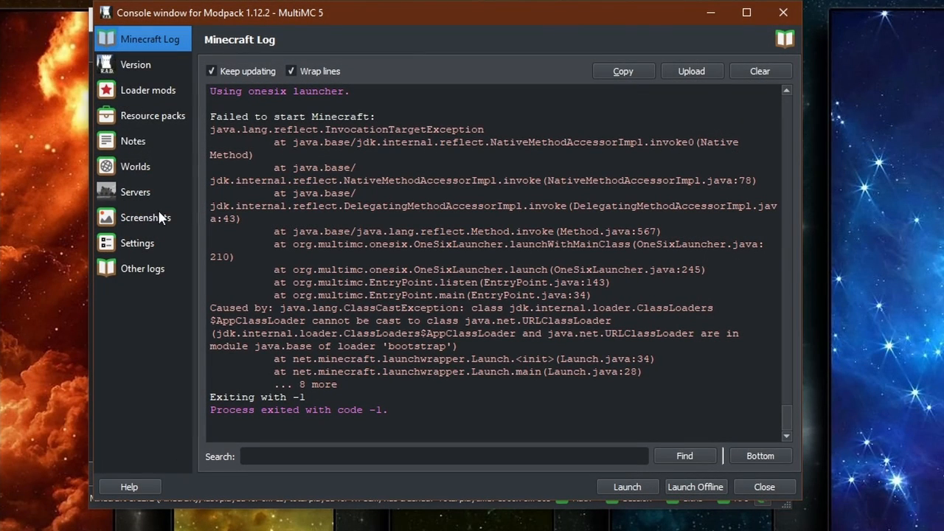
Close the Modpack 1.12.2 crash log window.
{"action": "left_click", "coordinate": [763, 486]}
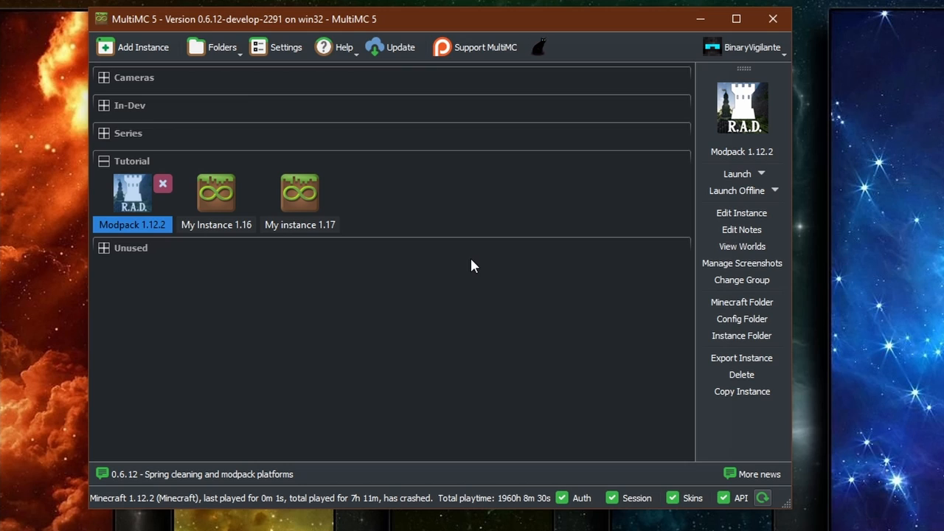
{"action": "mouse_move", "coordinate": [741, 213]}
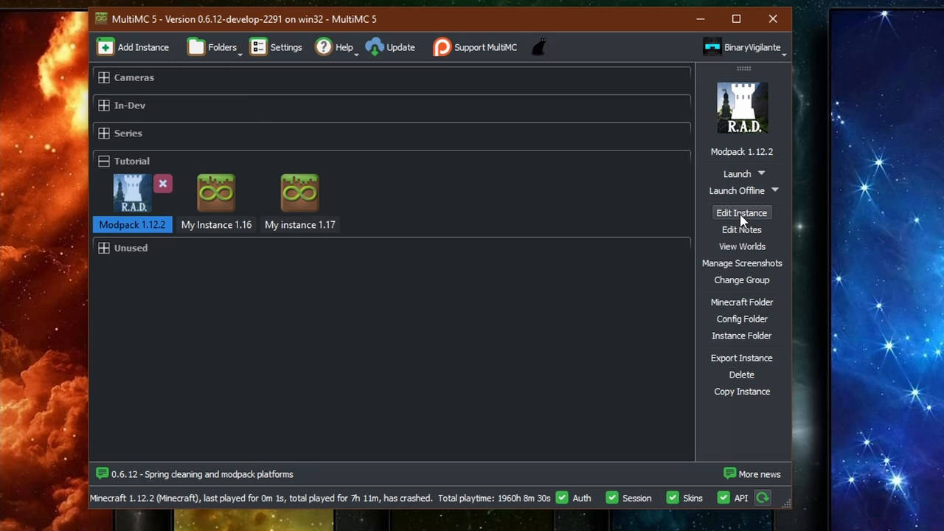
Override Modpack 1.12.2's Java installation with the auto-detected 1.8.0_291 runtime.
{"action": "left_click", "coordinate": [741, 212]}
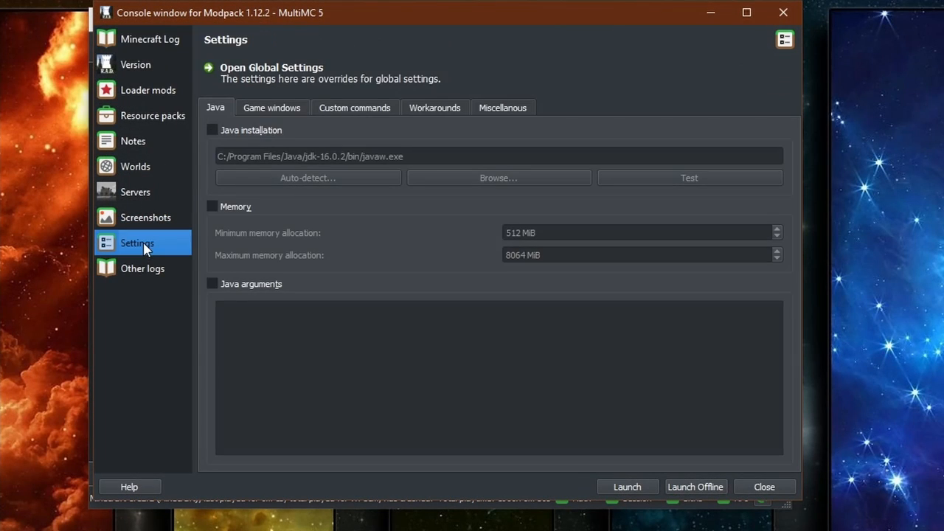
{"action": "mouse_move", "coordinate": [214, 137]}
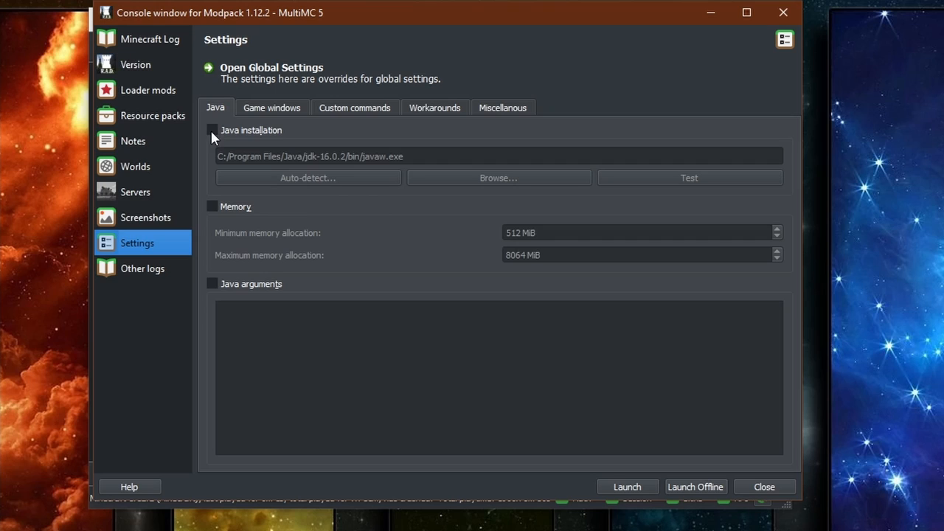
{"action": "left_click", "coordinate": [211, 129]}
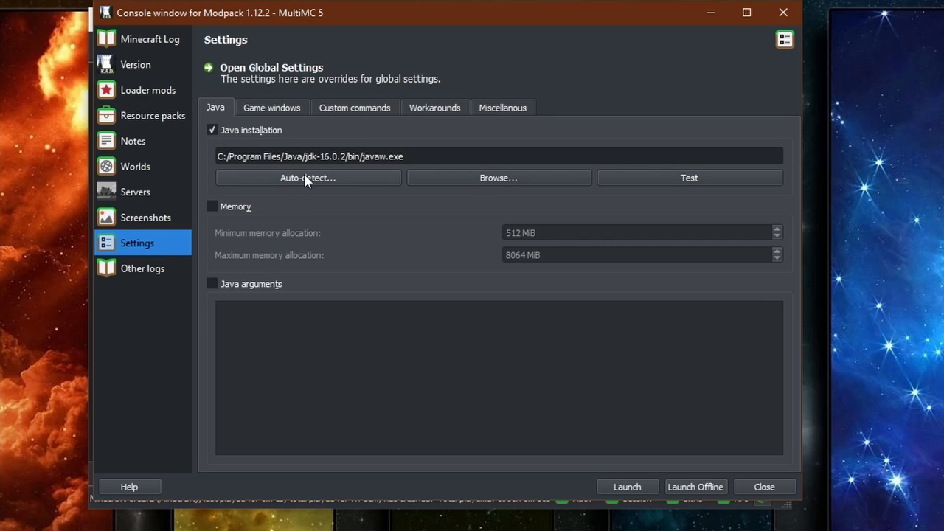
{"action": "left_click", "coordinate": [307, 178]}
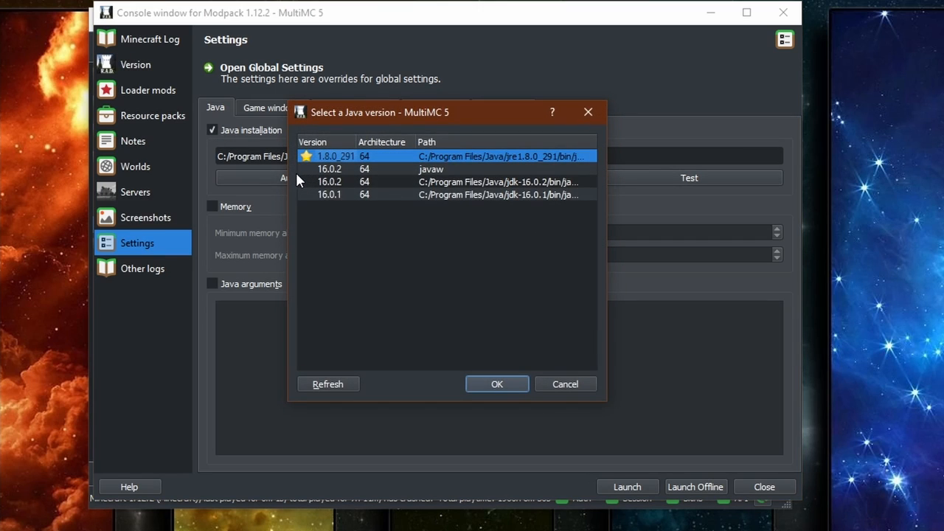
{"action": "mouse_move", "coordinate": [444, 160]}
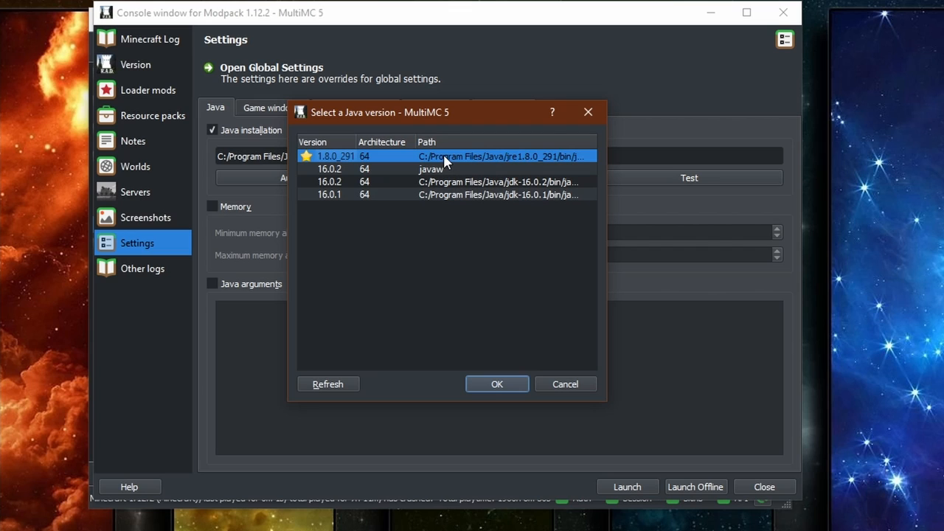
{"action": "left_click", "coordinate": [497, 383]}
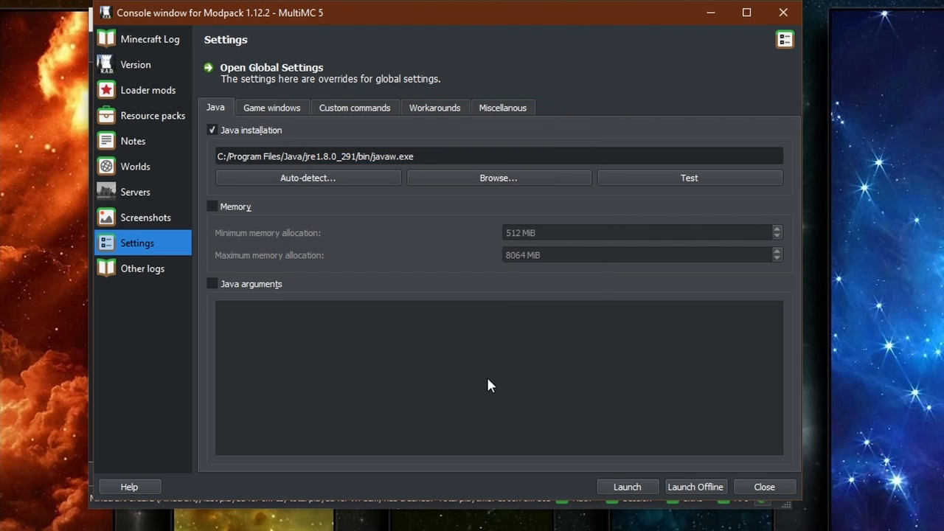
{"action": "mouse_move", "coordinate": [424, 344]}
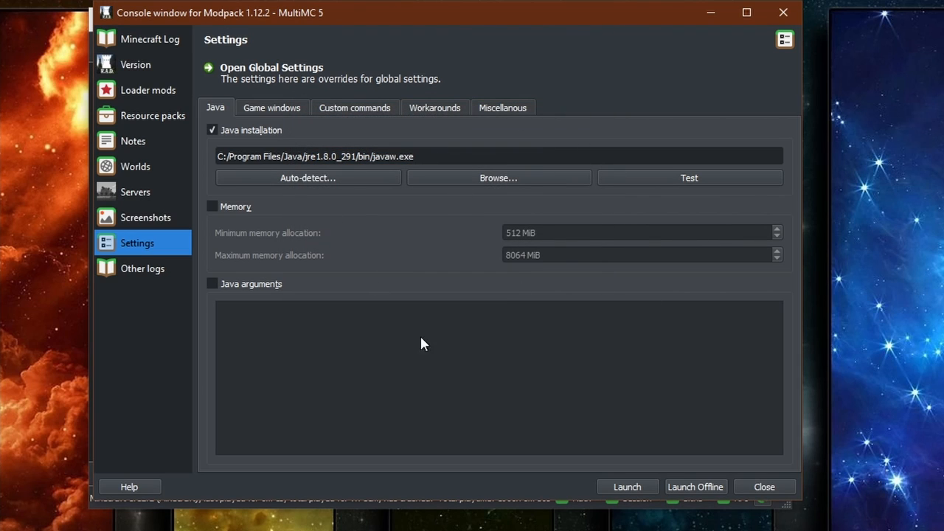
{"action": "left_click", "coordinate": [764, 486]}
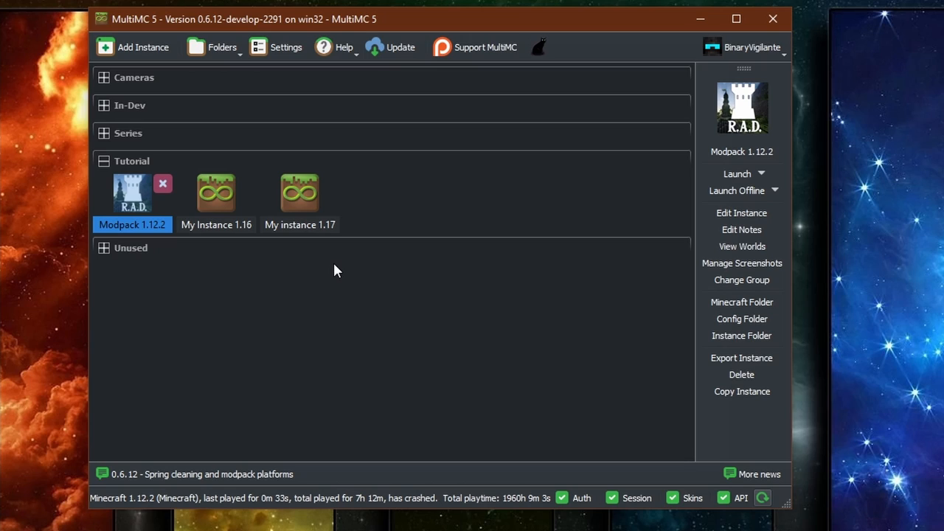
{"action": "mouse_move", "coordinate": [341, 262]}
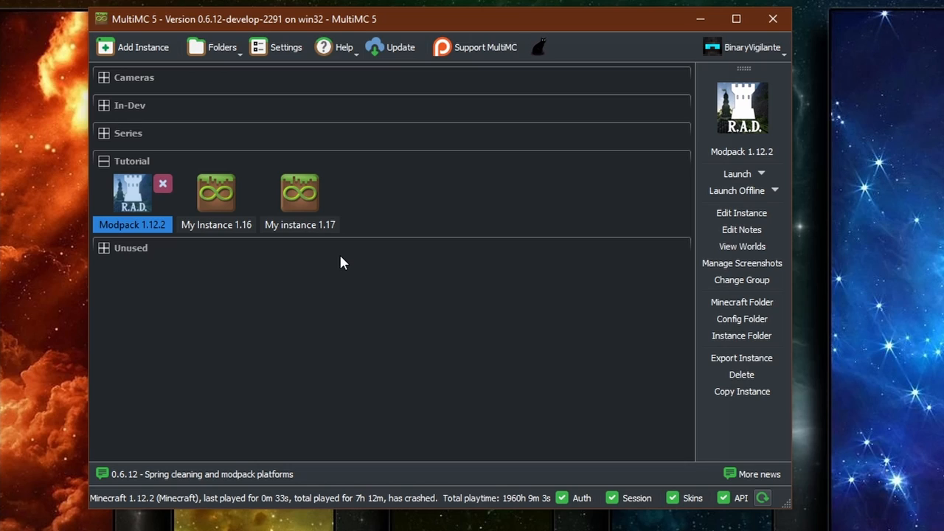
{"action": "mouse_move", "coordinate": [385, 225]}
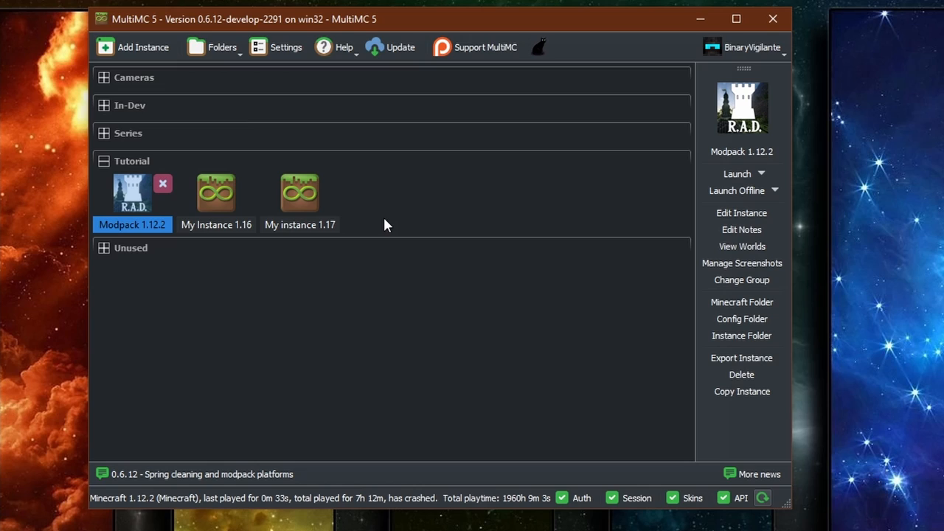
{"action": "mouse_move", "coordinate": [422, 243]}
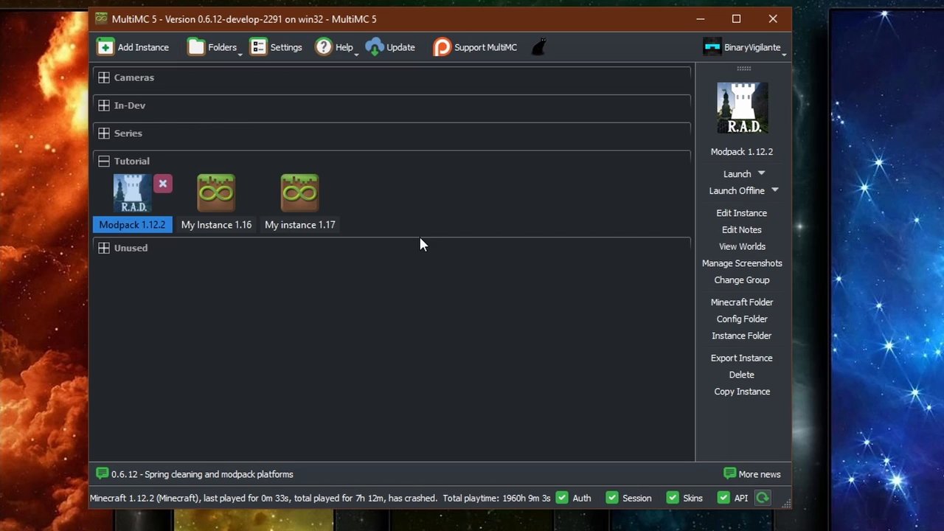
{"action": "mouse_move", "coordinate": [519, 216]}
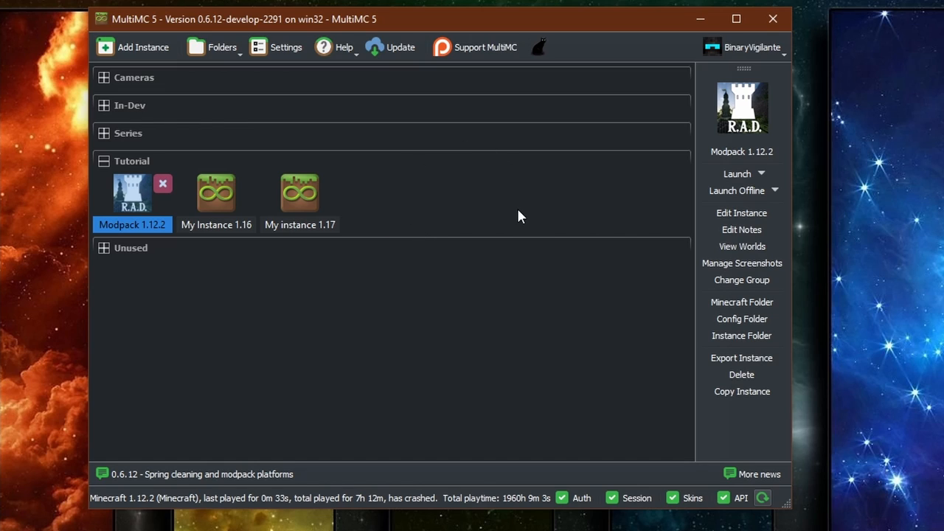
{"action": "mouse_move", "coordinate": [391, 257]}
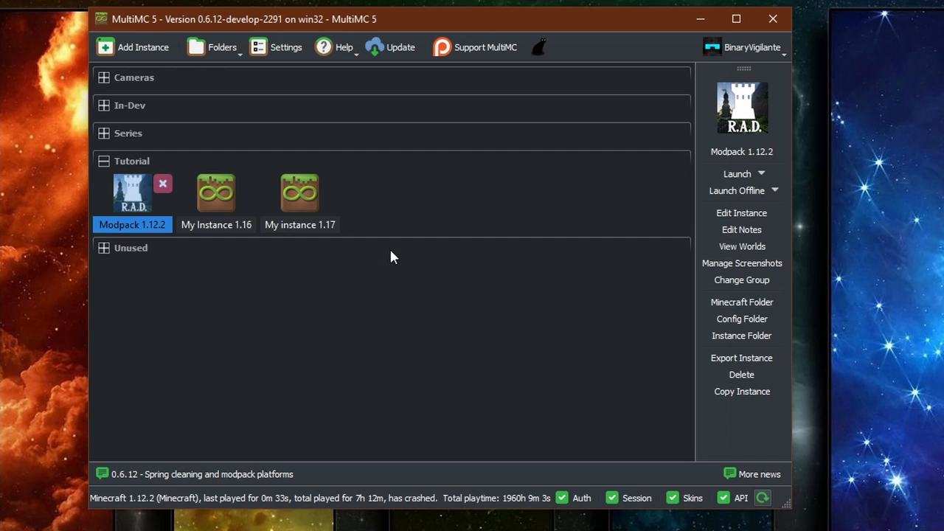
{"action": "mouse_move", "coordinate": [391, 253]}
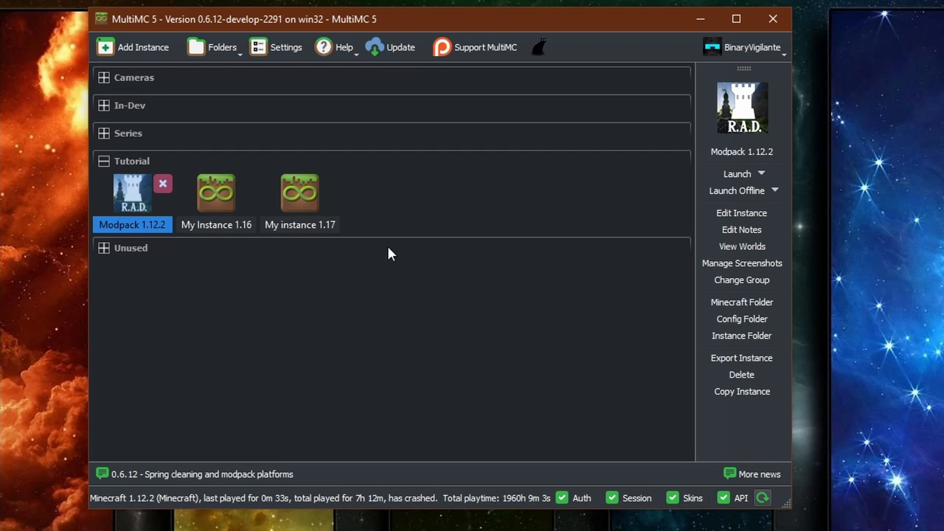